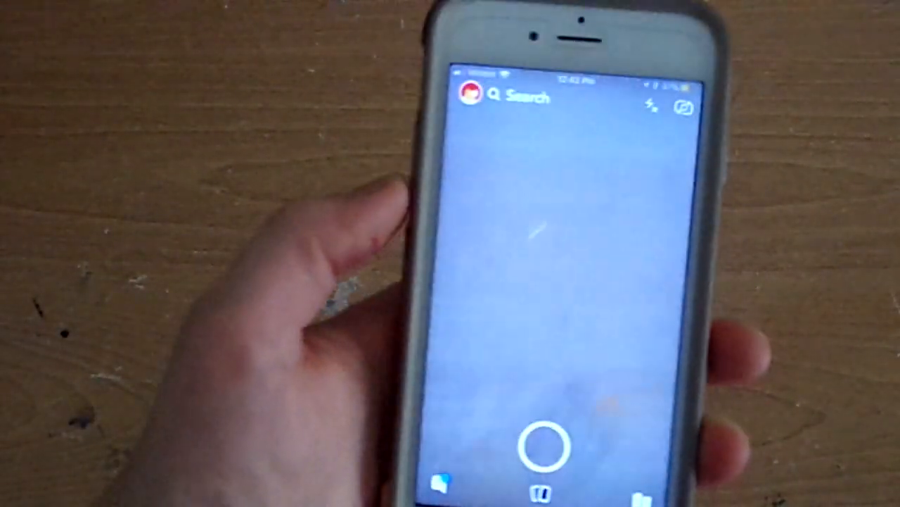
Capture a new snap with the camera shutter.
left_click(540, 447)
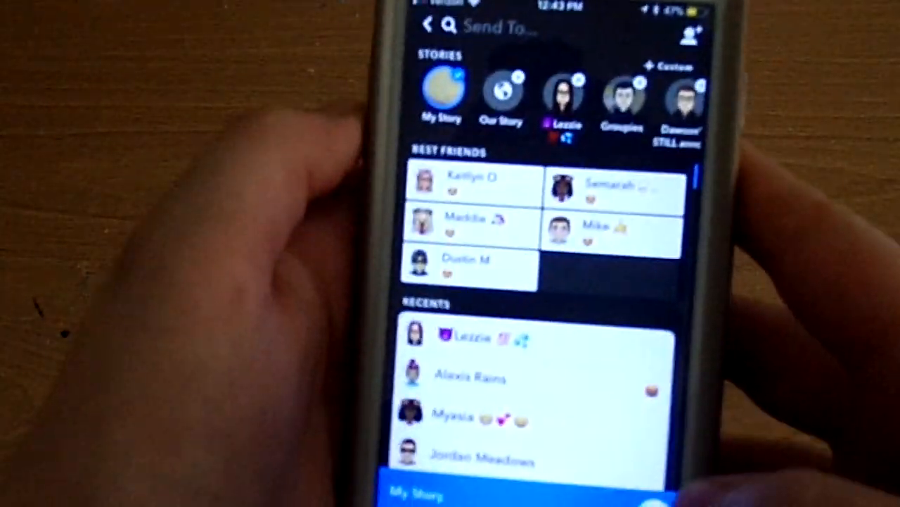
Scroll down through the Send To friends list.
scroll("down", 3)
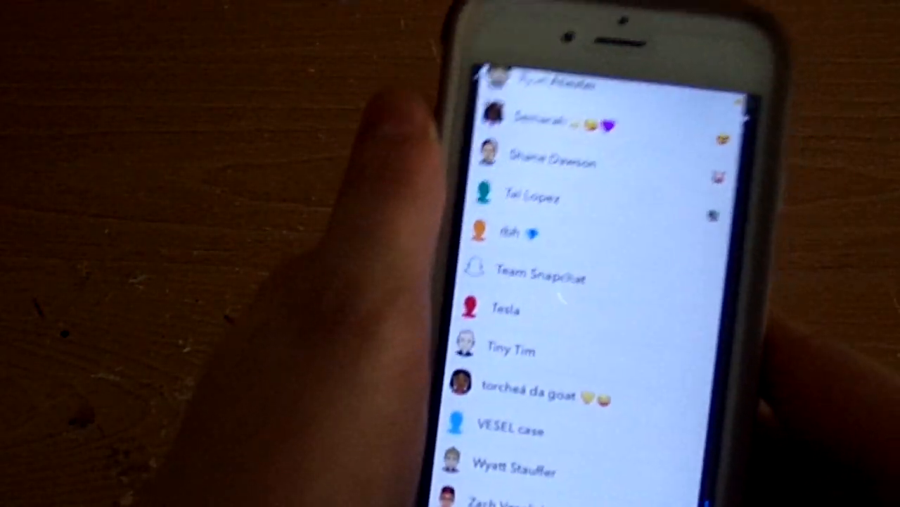
scroll("down", 3)
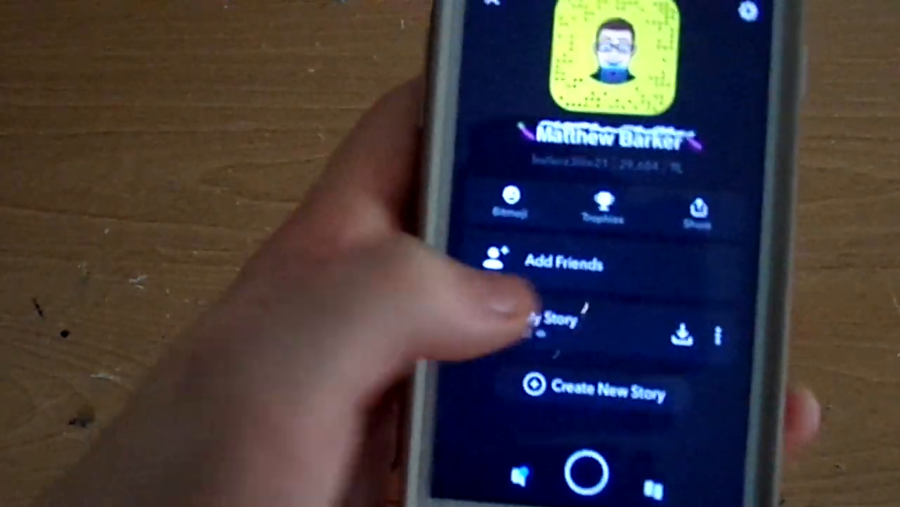
Play the newly posted My Story from the profile screen.
left_click(553, 318)
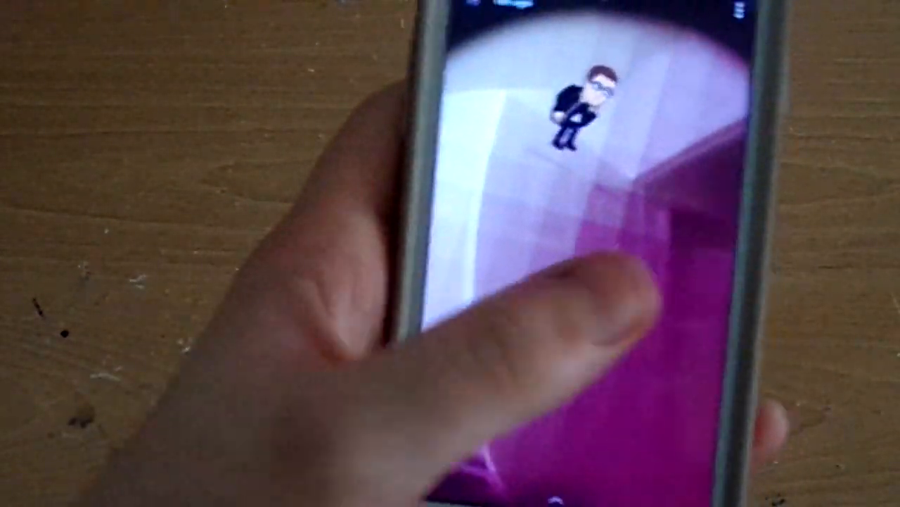